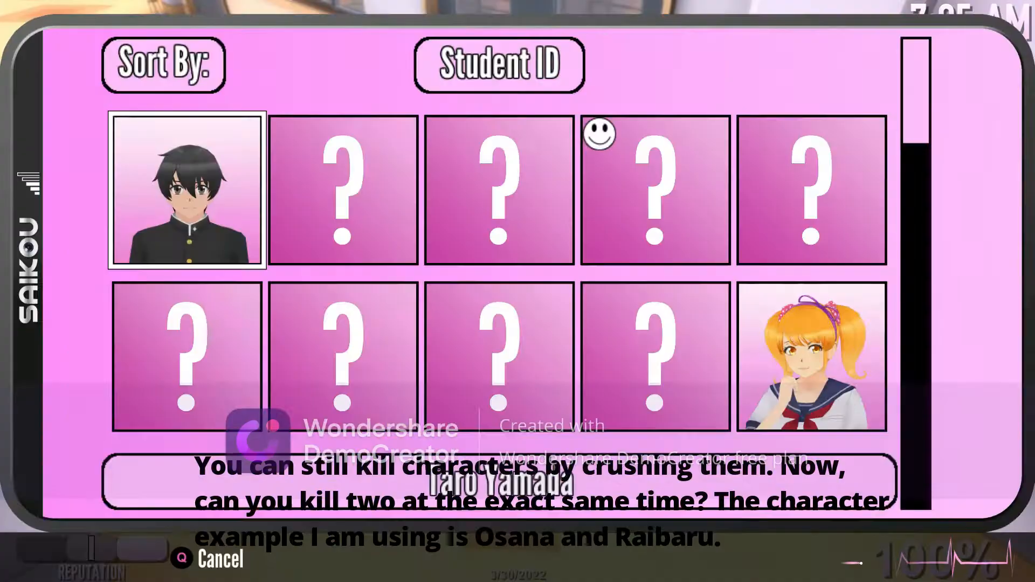
Cancel out of student profiles and bring up the Select a Character student list.
left_click(219, 560)
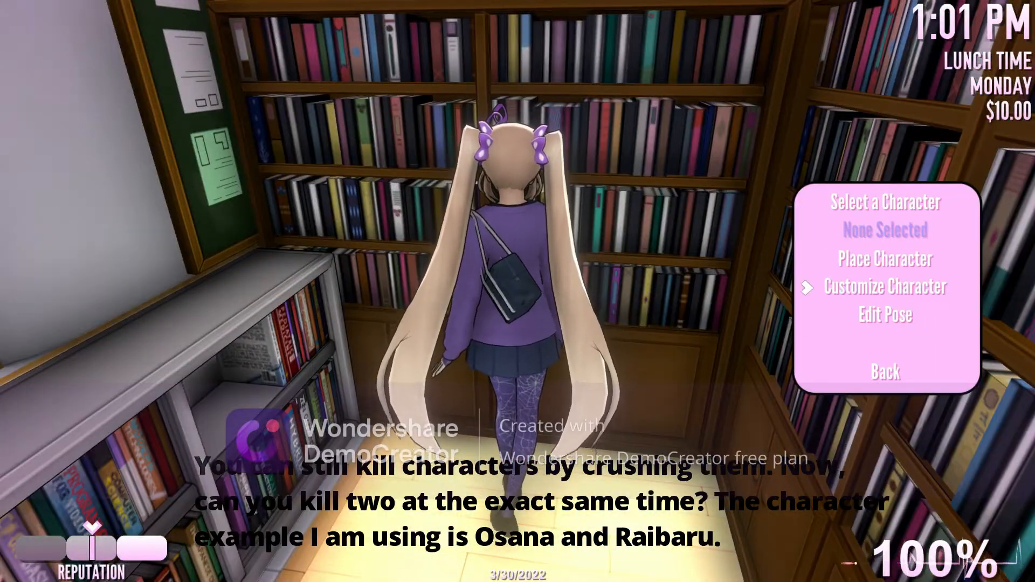
left_click(884, 202)
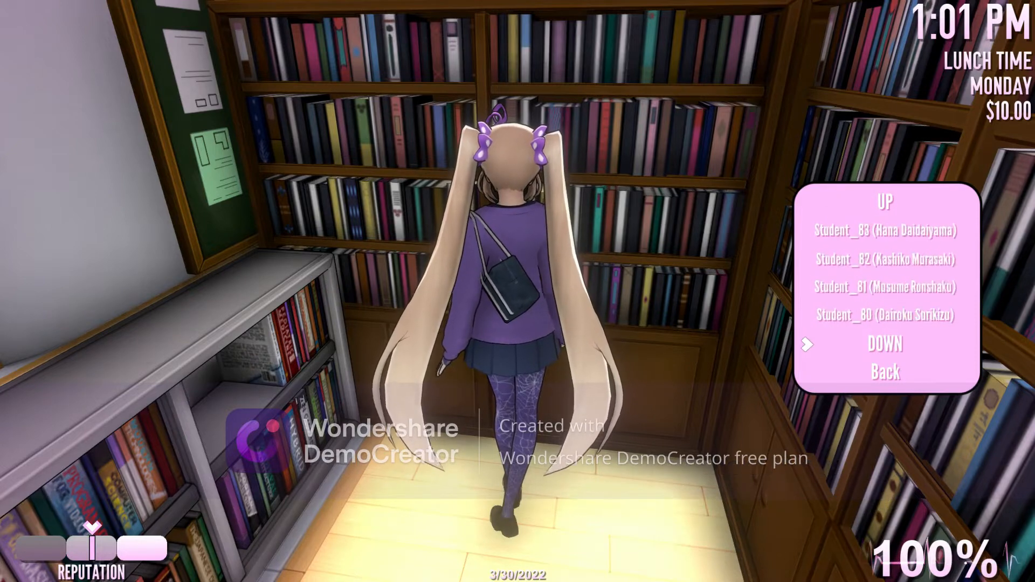